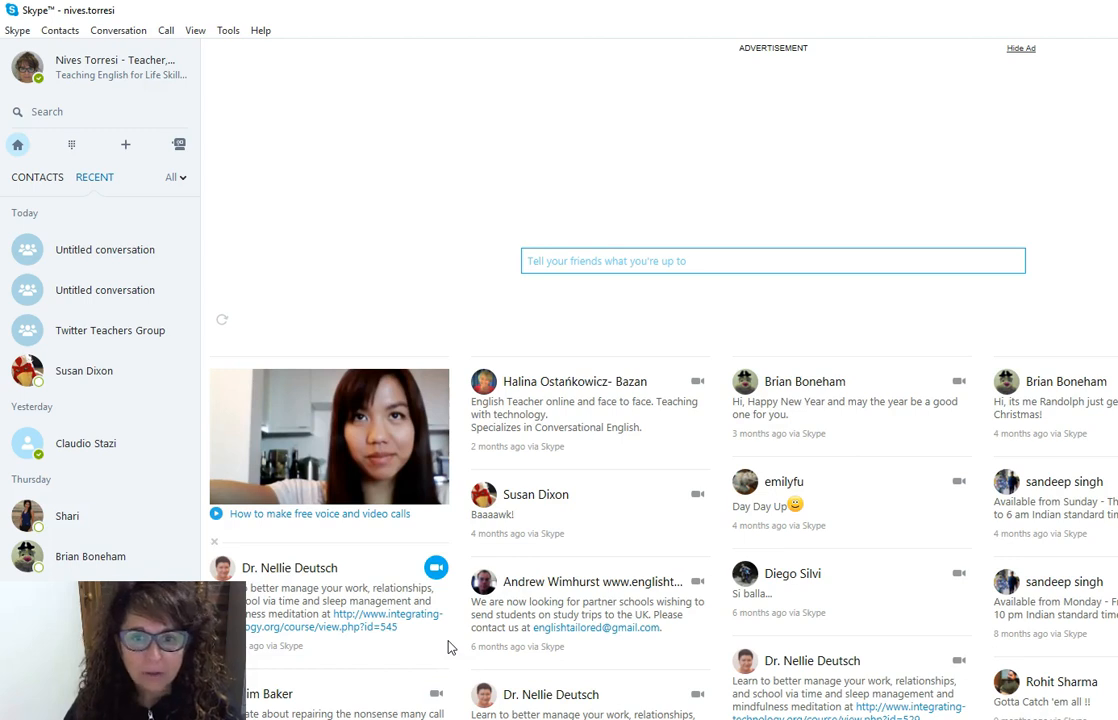
pyautogui.moveTo(164, 192)
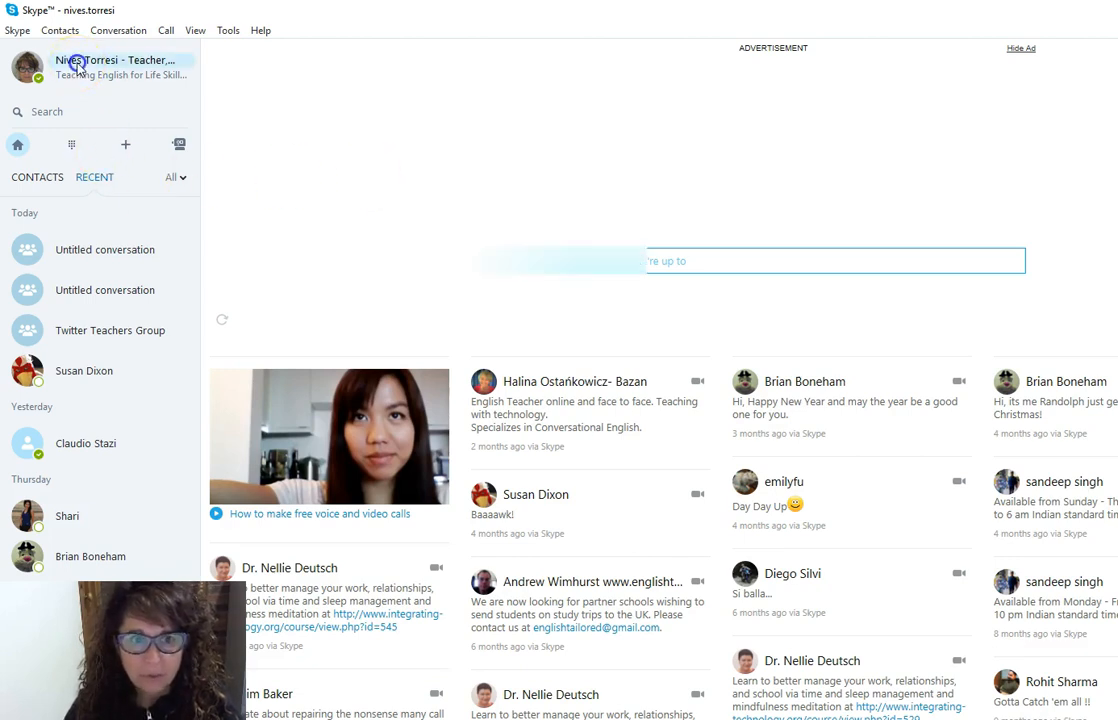
# Step: Create a new empty group conversation from the Contacts menu
pyautogui.click(120, 68)
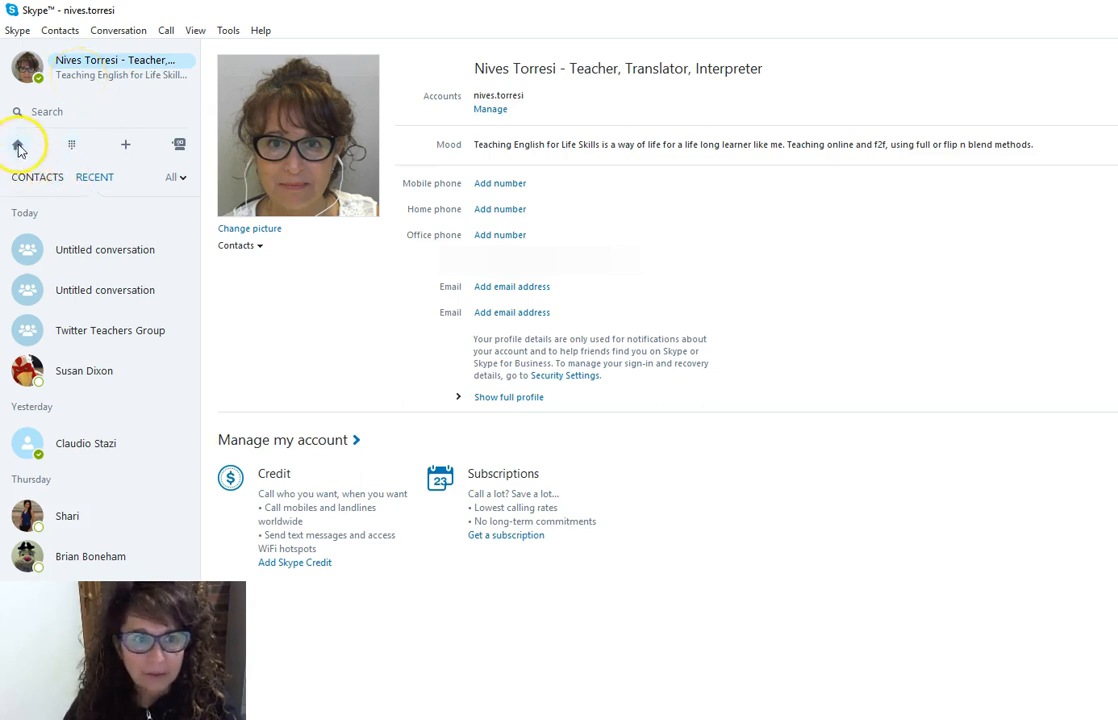
pyautogui.click(16, 144)
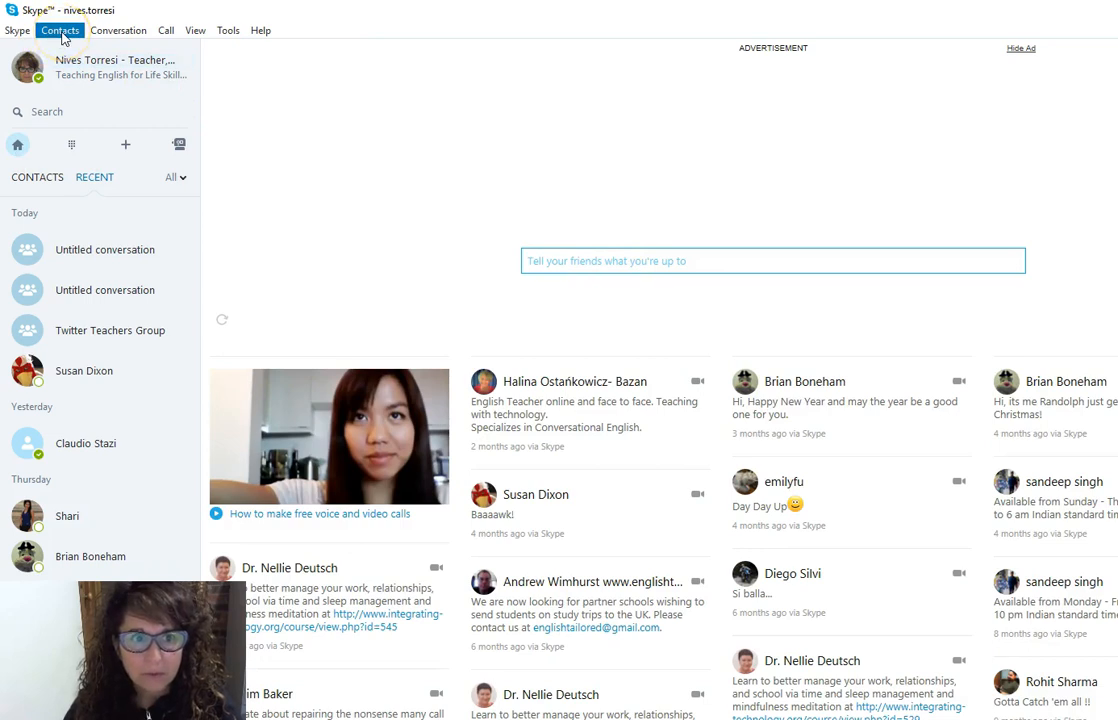
pyautogui.moveTo(444, 230)
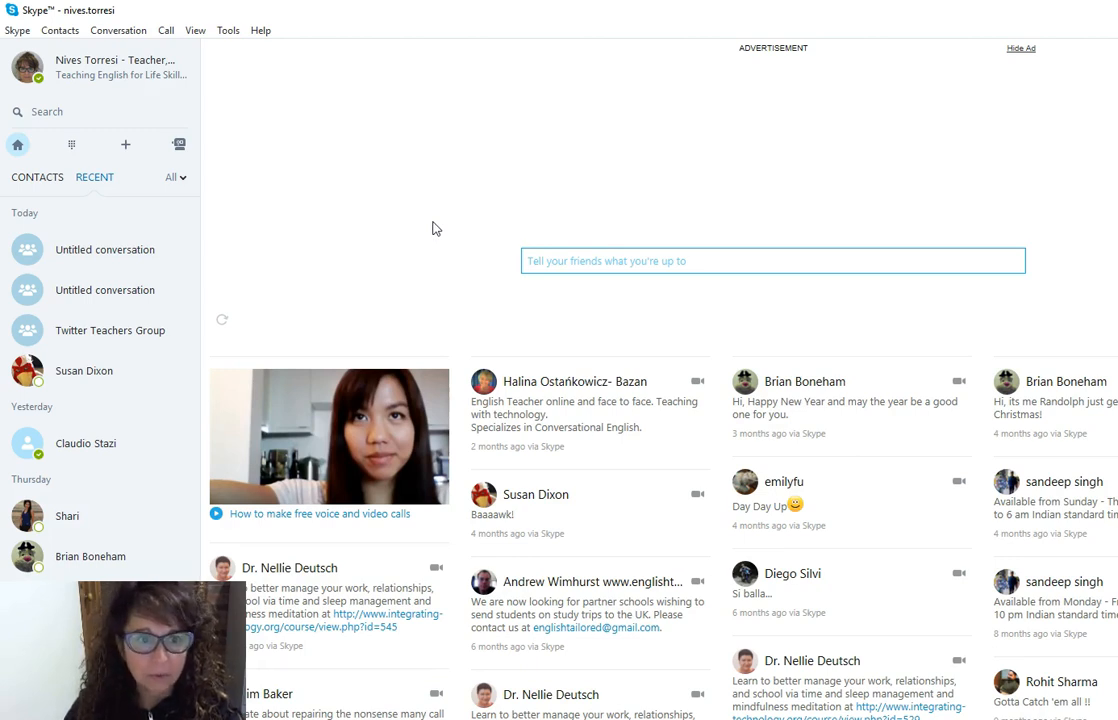
pyautogui.click(60, 30)
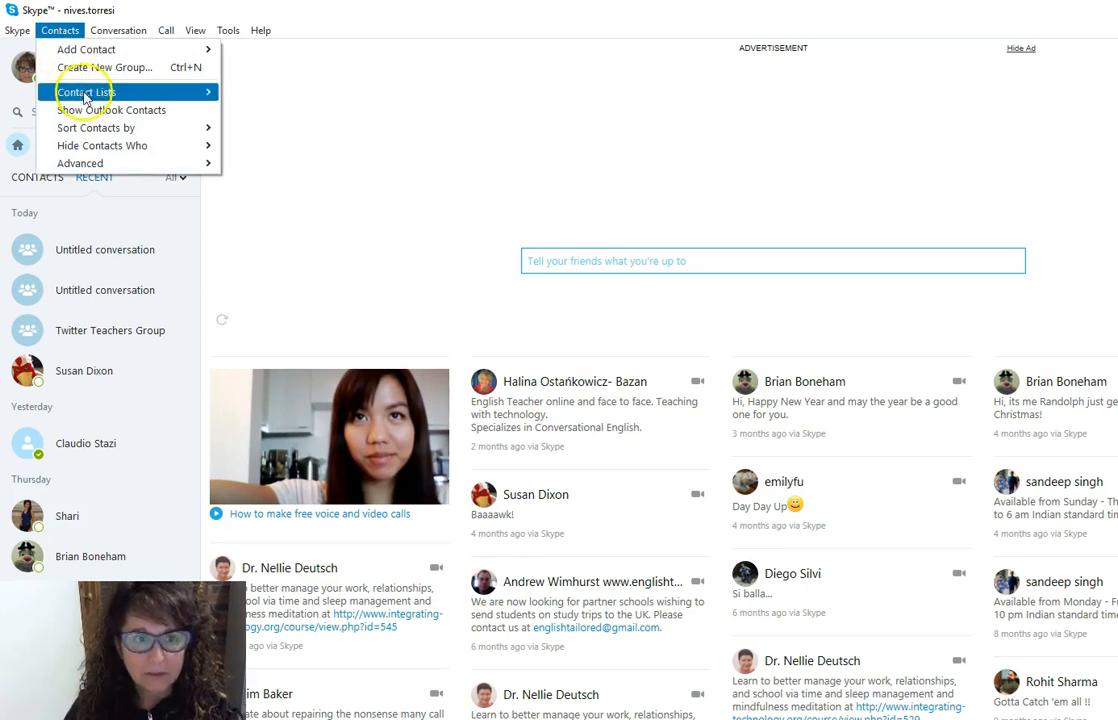
pyautogui.moveTo(104, 68)
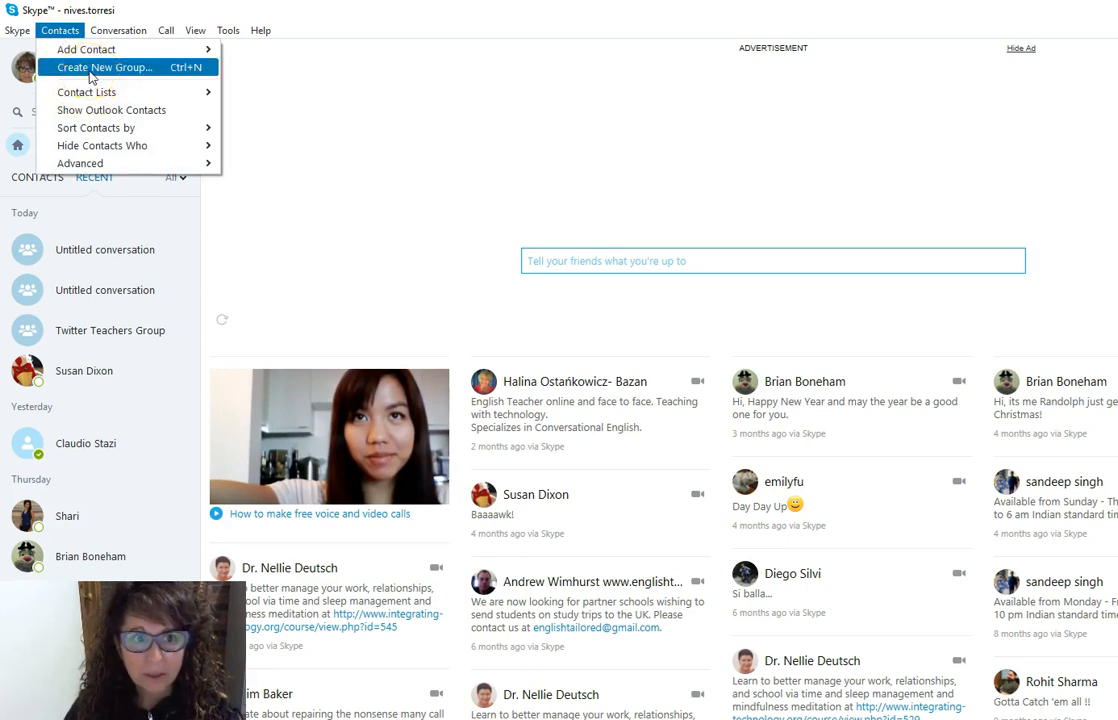
pyautogui.click(104, 68)
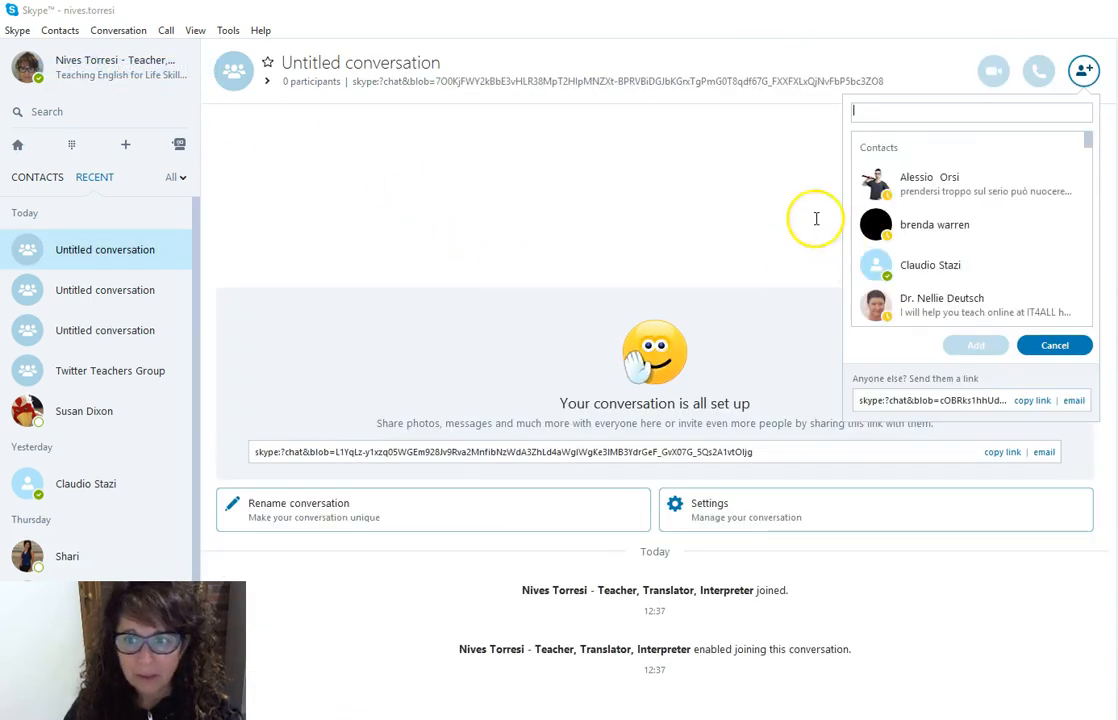
# Step: Dismiss the add-participants panel and rename the conversation to 'Twitter Teachers Group'
pyautogui.click(1052, 344)
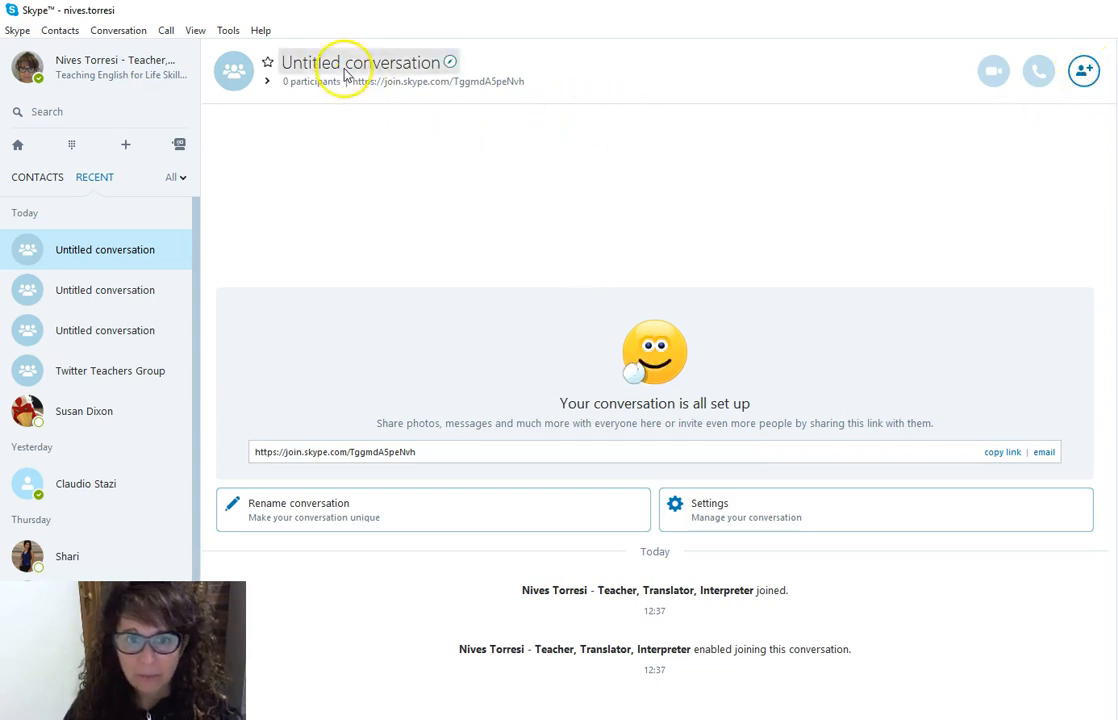
pyautogui.moveTo(408, 88)
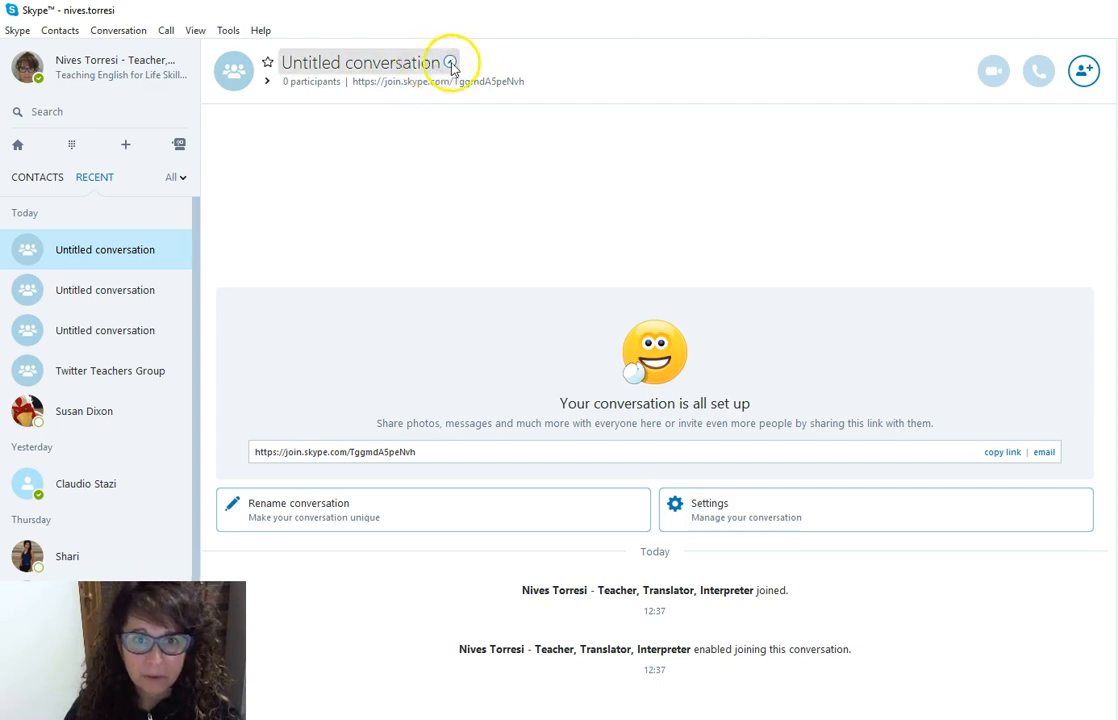
pyautogui.click(452, 62)
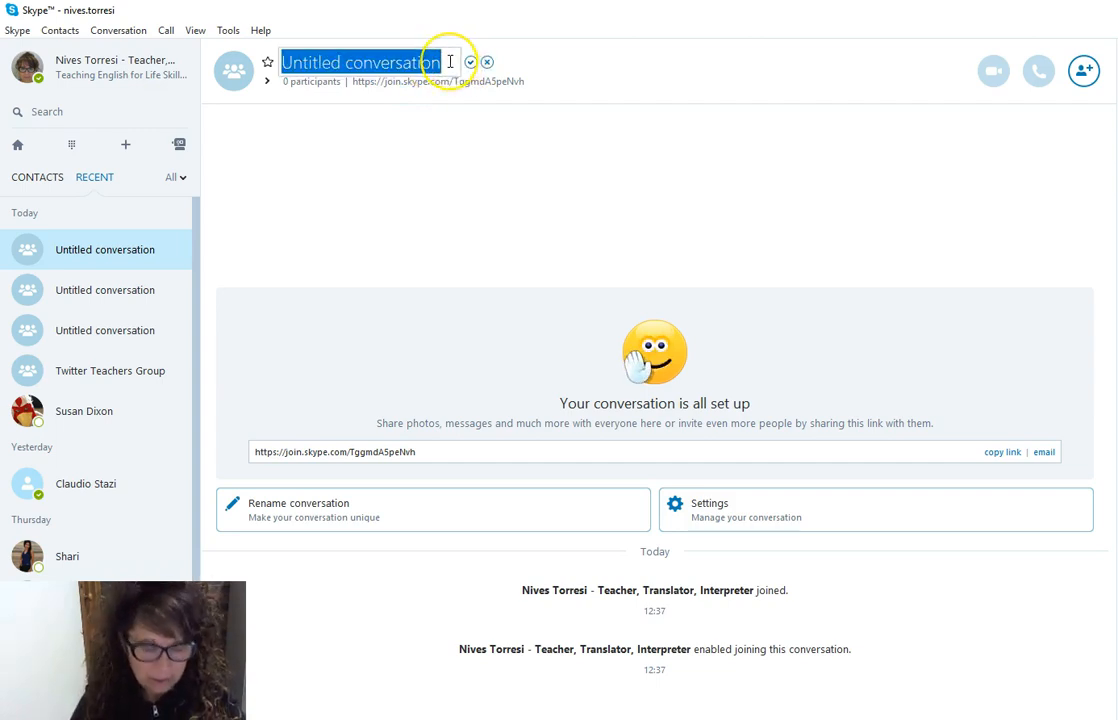
pyautogui.write('Twitter Teachers Group')
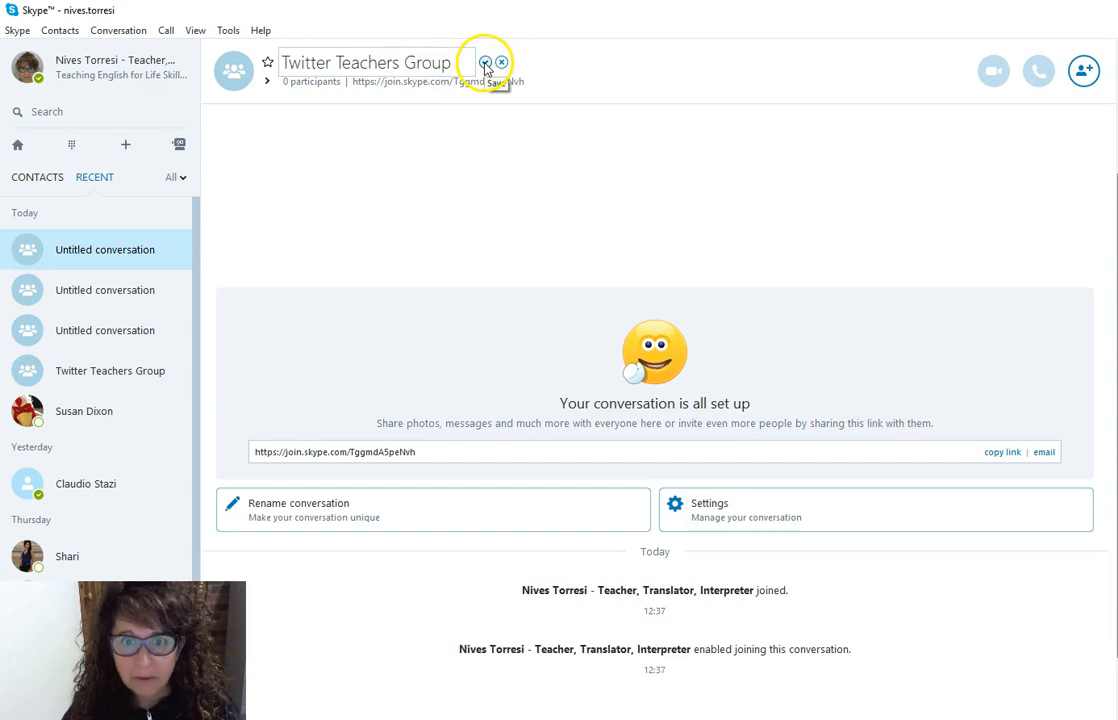
pyautogui.click(488, 62)
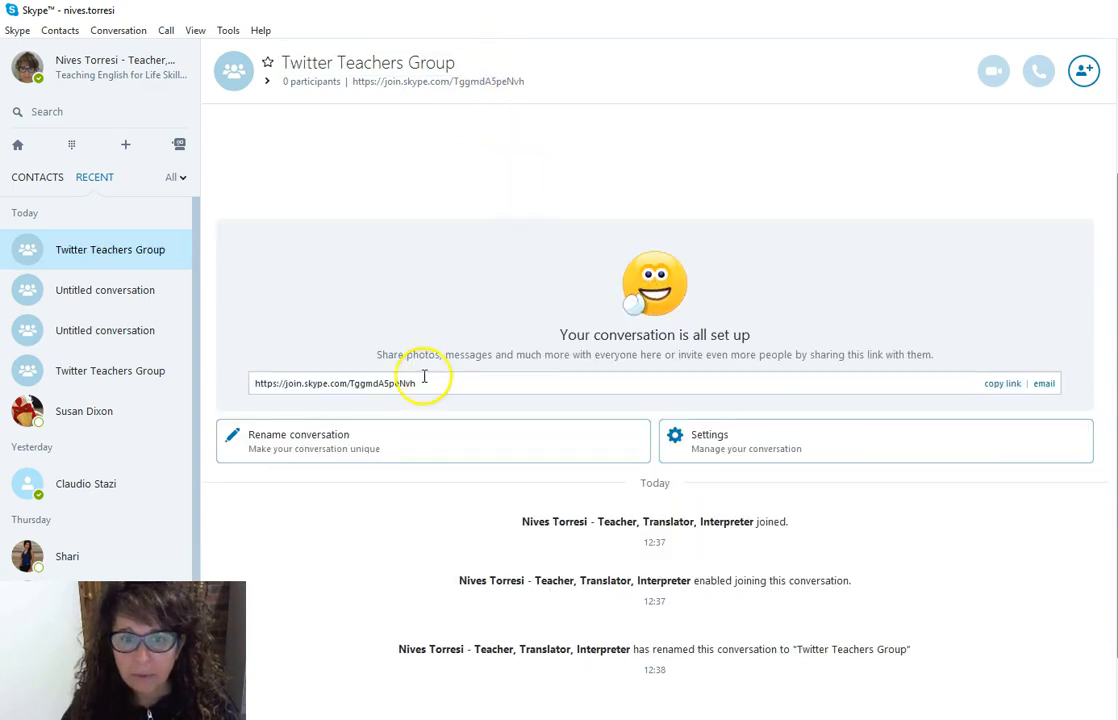
pyautogui.moveTo(416, 88)
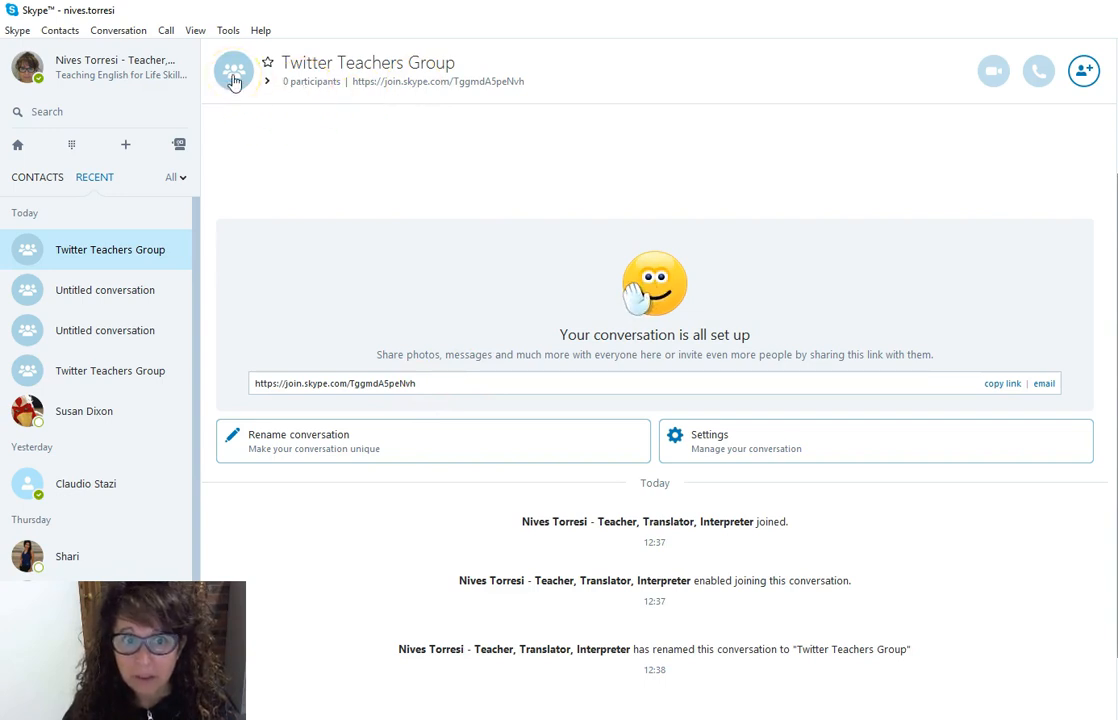
pyautogui.moveTo(398, 136)
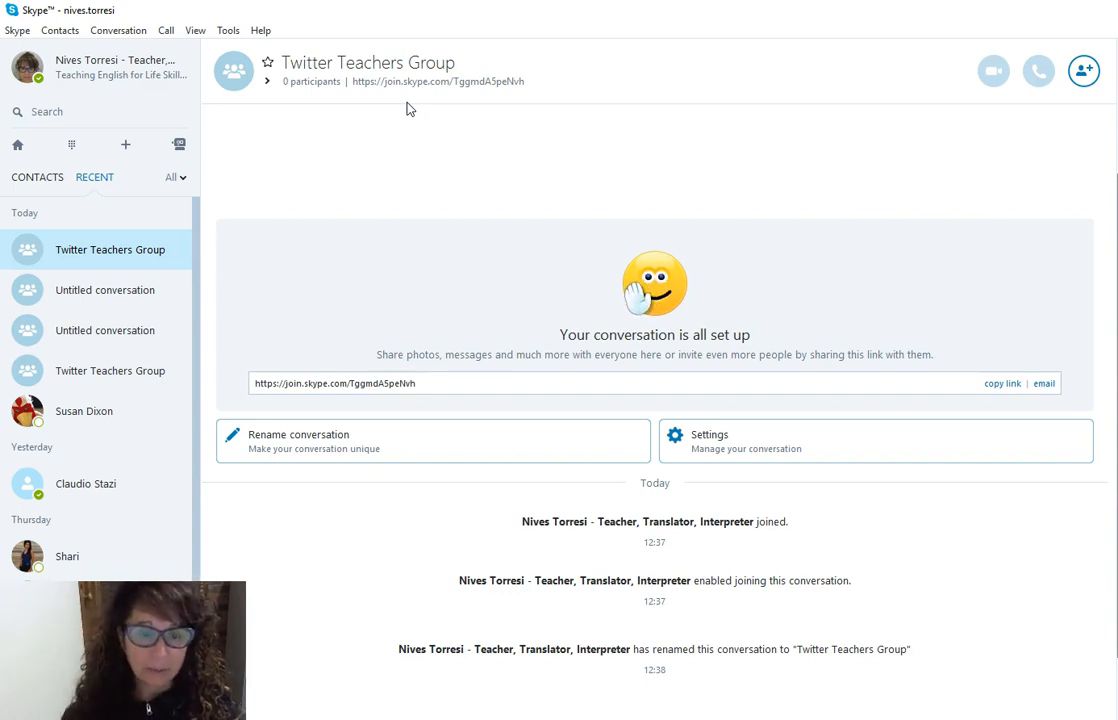
pyautogui.moveTo(460, 96)
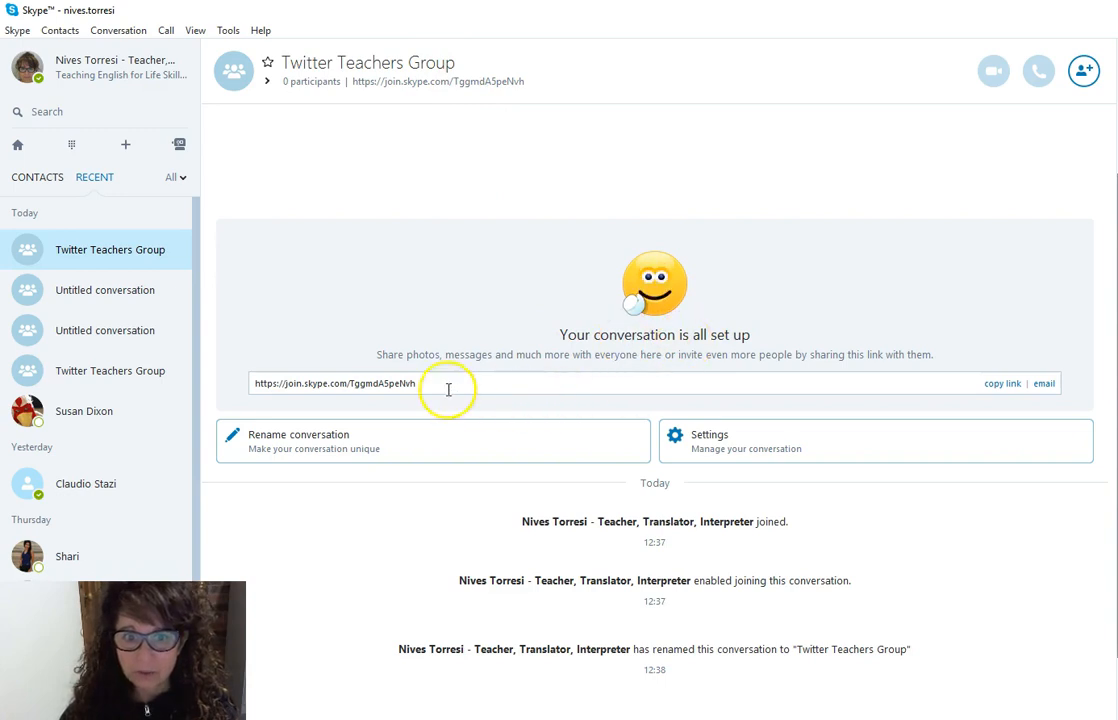
pyautogui.moveTo(636, 370)
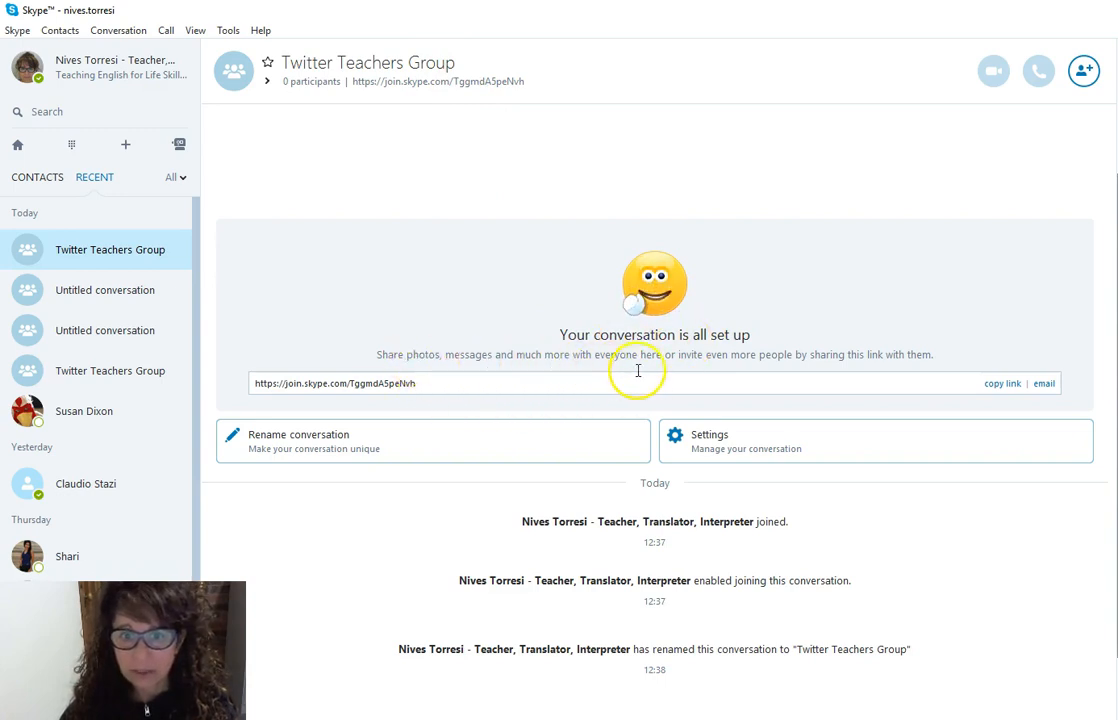
pyautogui.moveTo(800, 372)
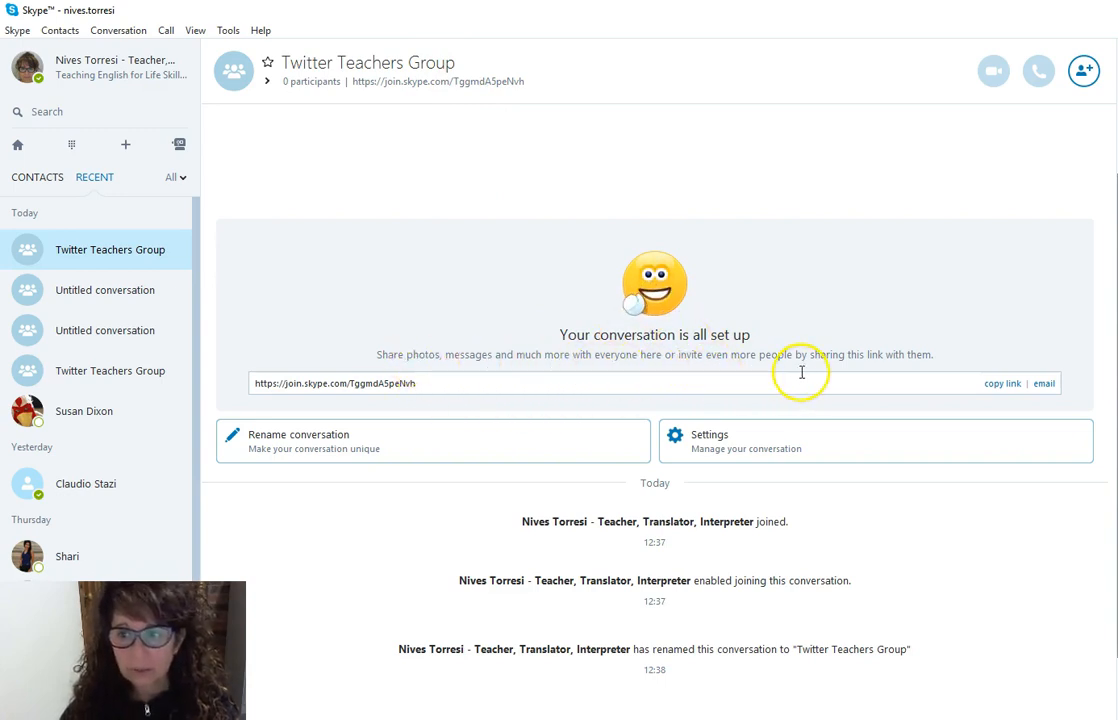
pyautogui.moveTo(798, 368)
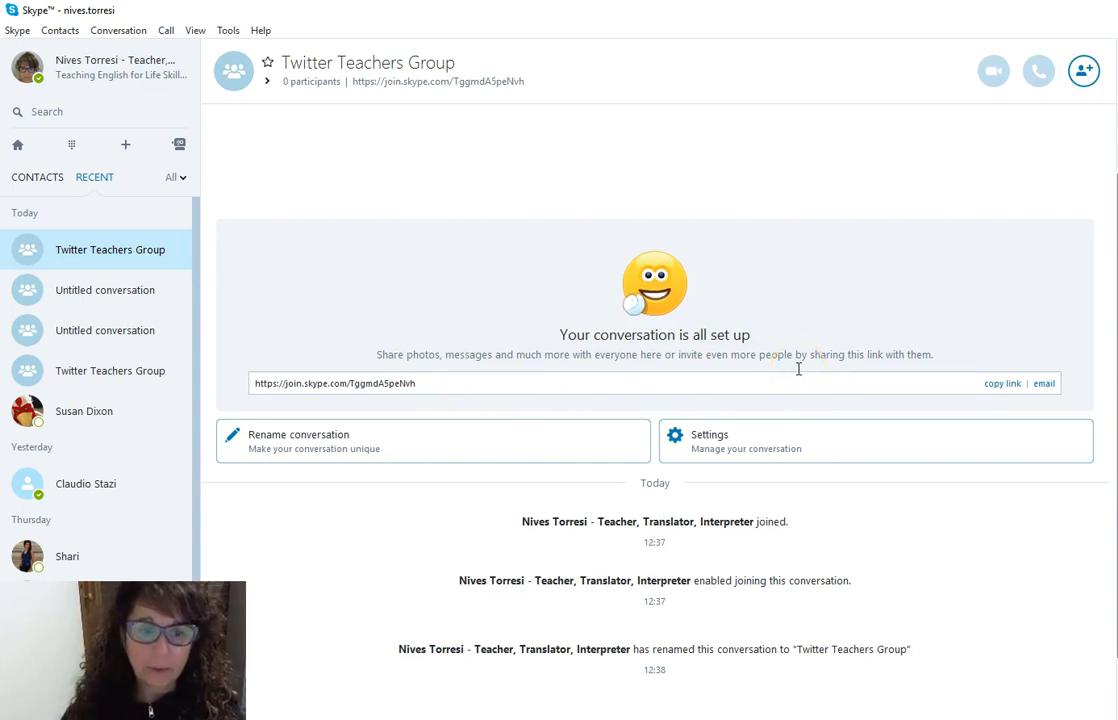
pyautogui.moveTo(750, 392)
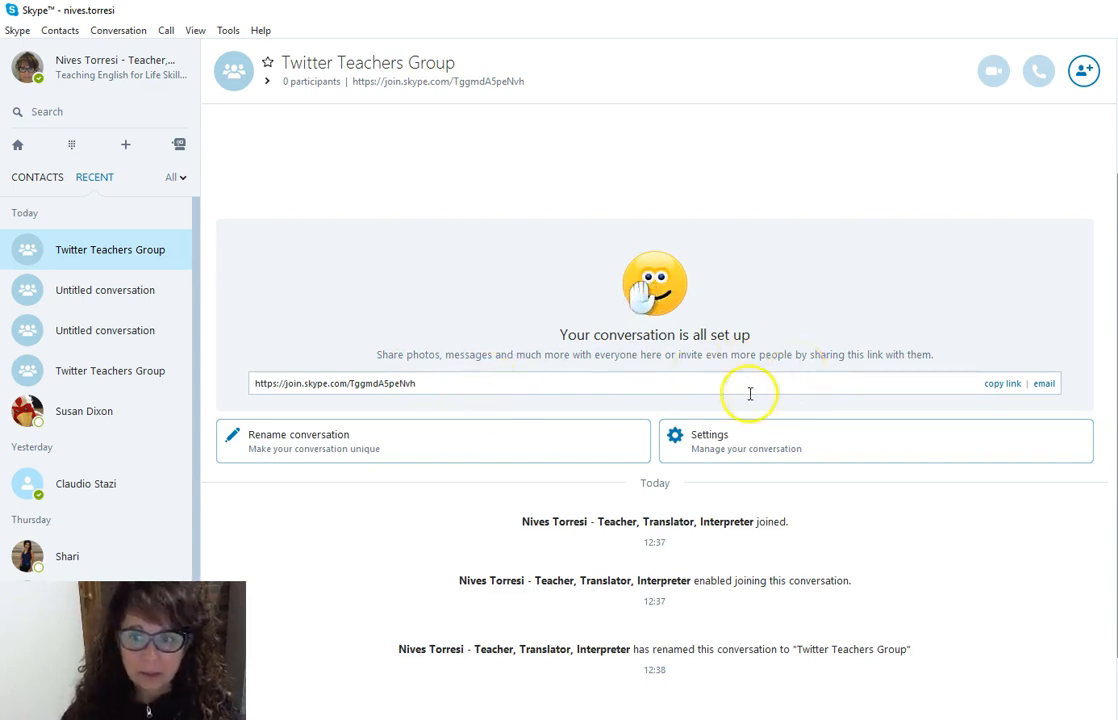
# Step: Enable joining so the Twitter Teachers Group shows a shareable join link
pyautogui.click(1002, 384)
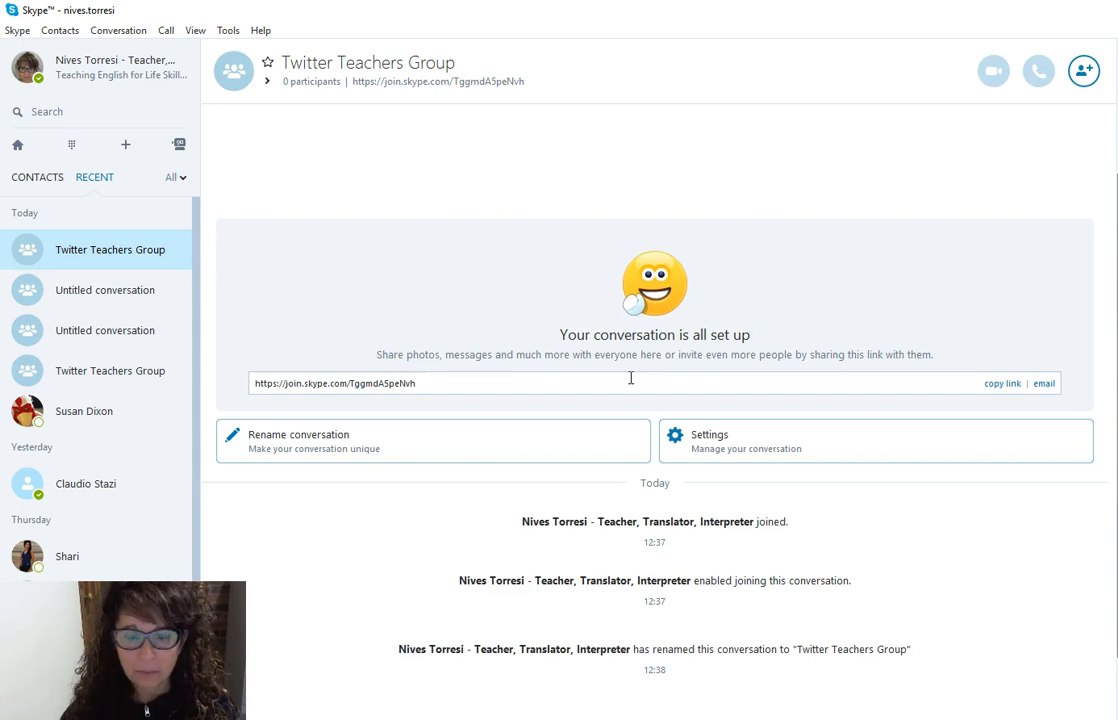
pyautogui.moveTo(904, 396)
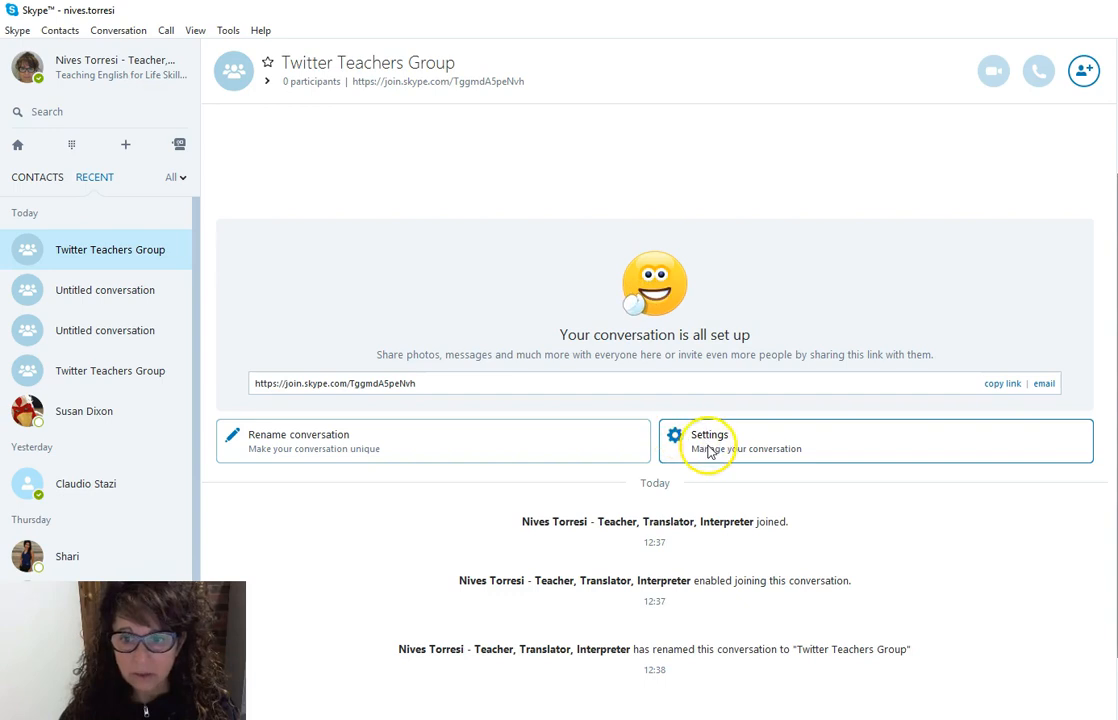
# Step: In the group settings, make chat history available to everyone
pyautogui.click(708, 442)
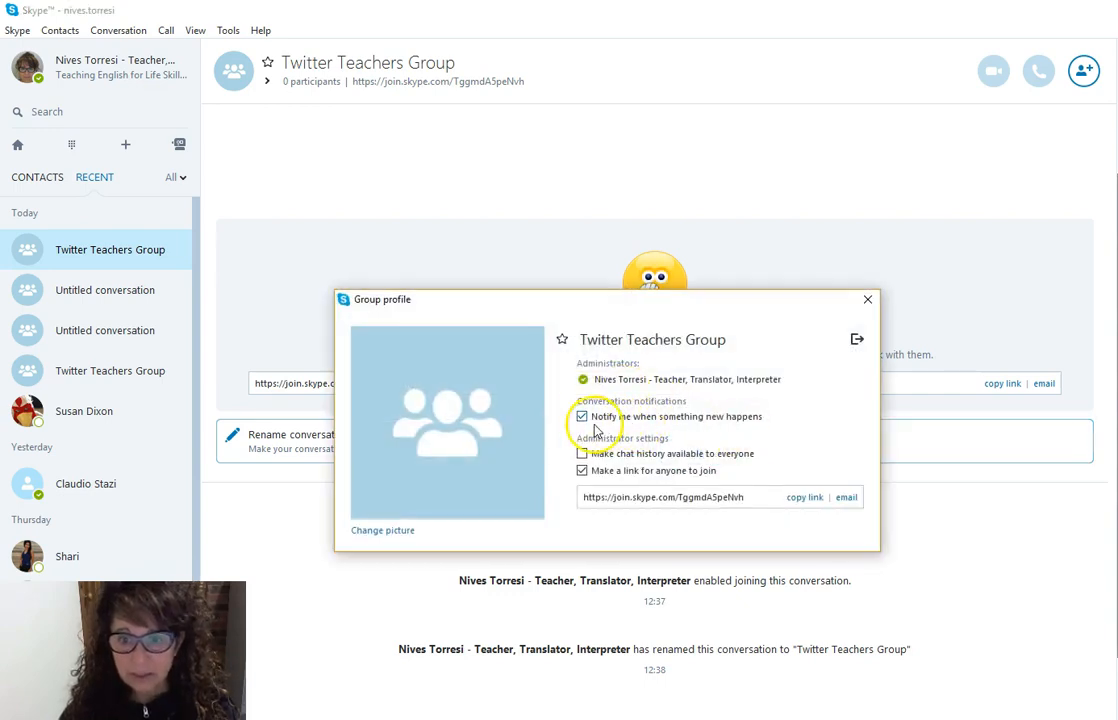
pyautogui.moveTo(728, 432)
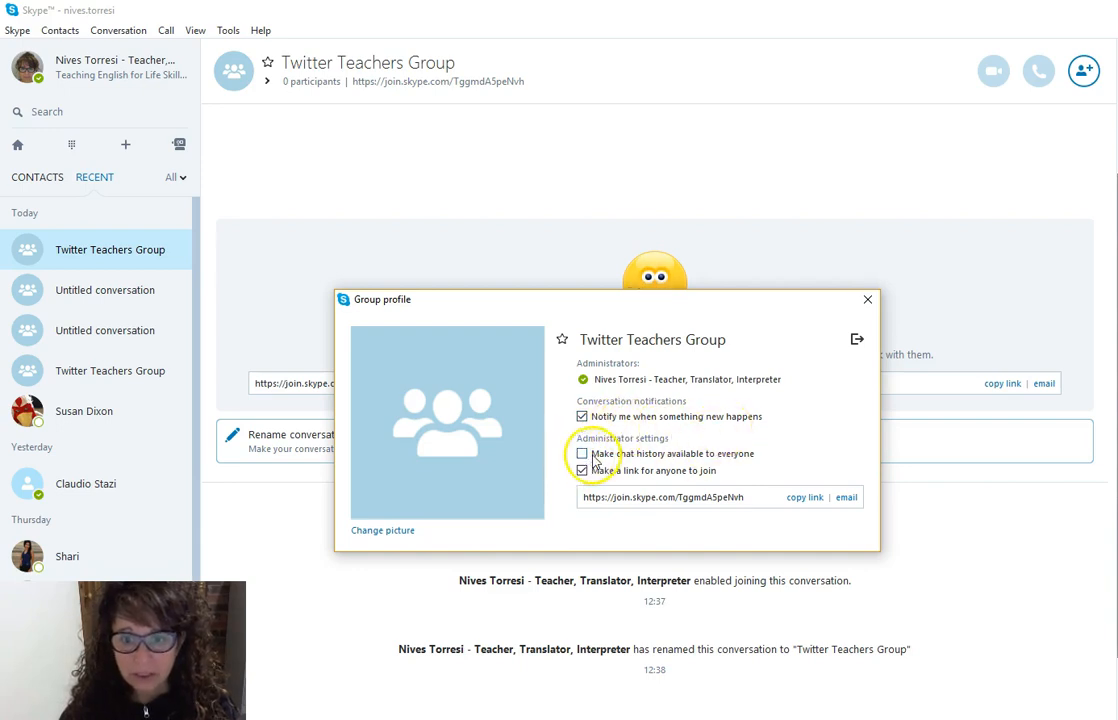
pyautogui.click(584, 454)
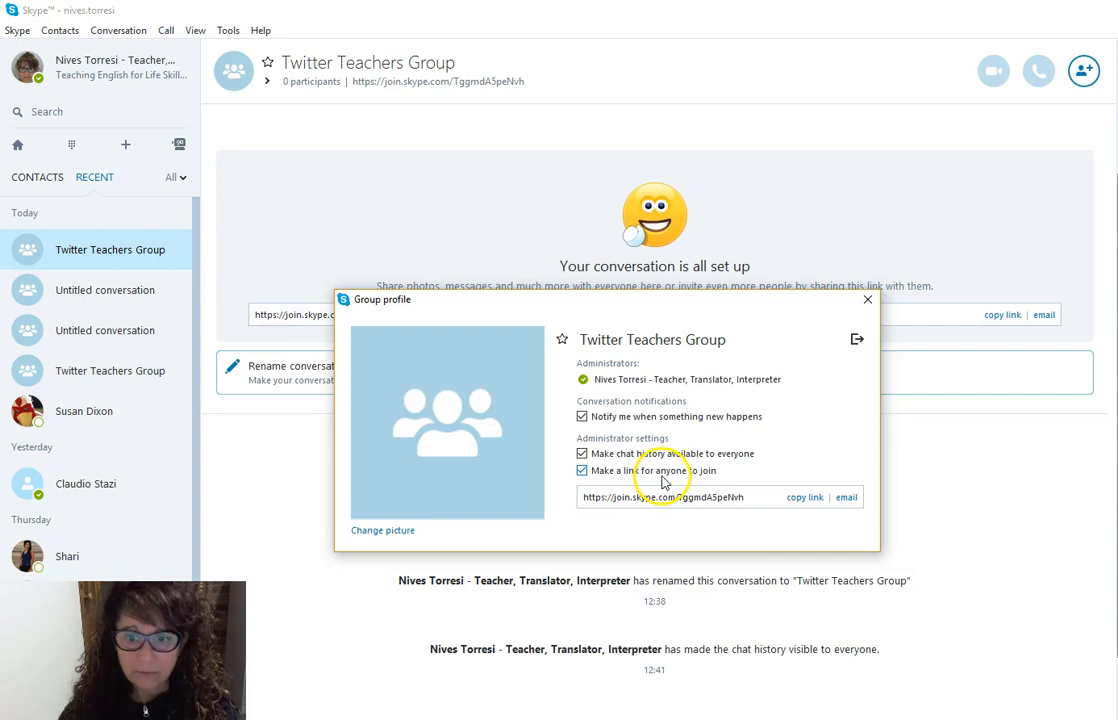
pyautogui.moveTo(678, 508)
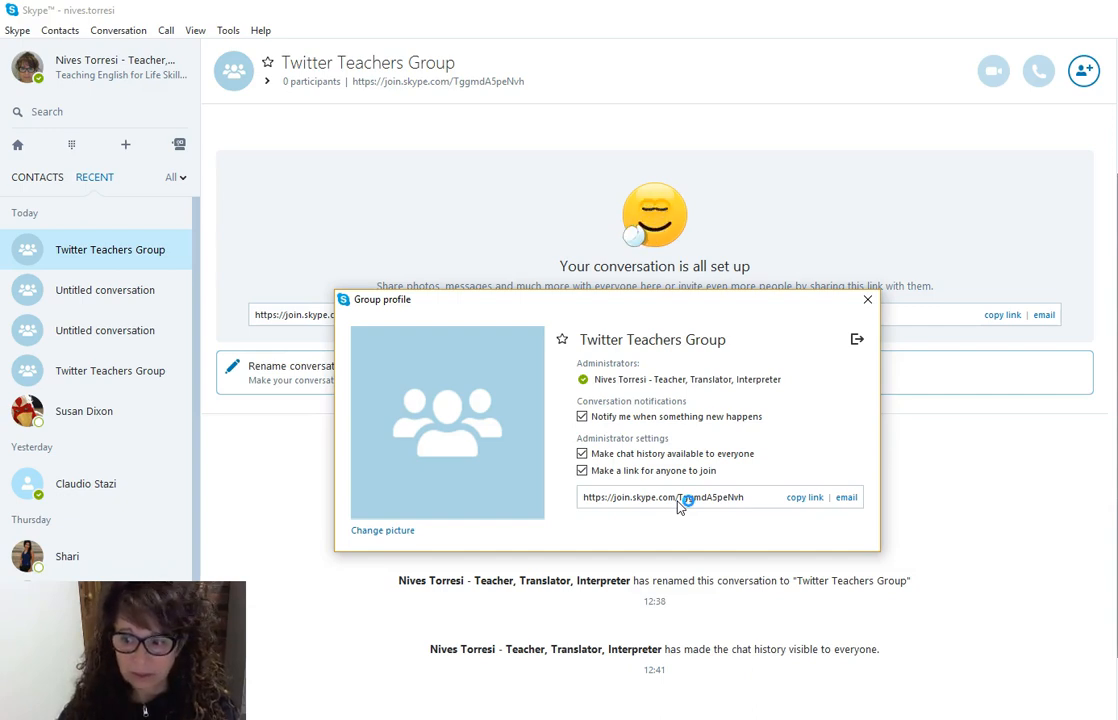
pyautogui.moveTo(382, 530)
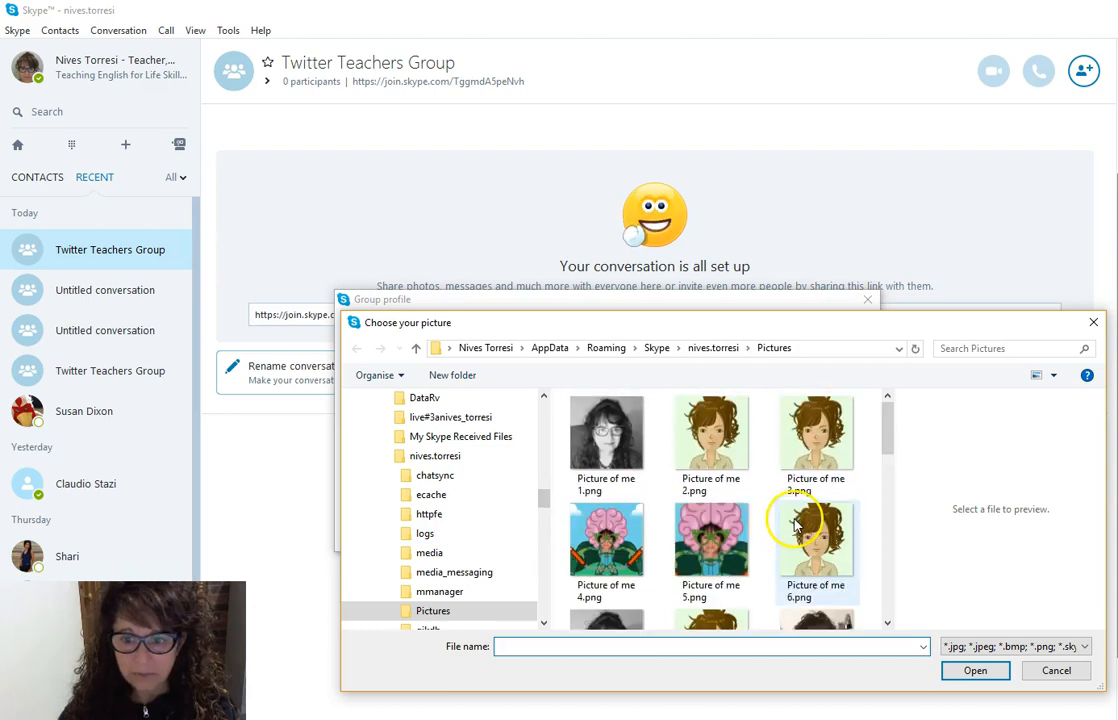
# Step: Choose 'Picture of me 6.png' as the group's cartoon portrait picture
pyautogui.click(712, 432)
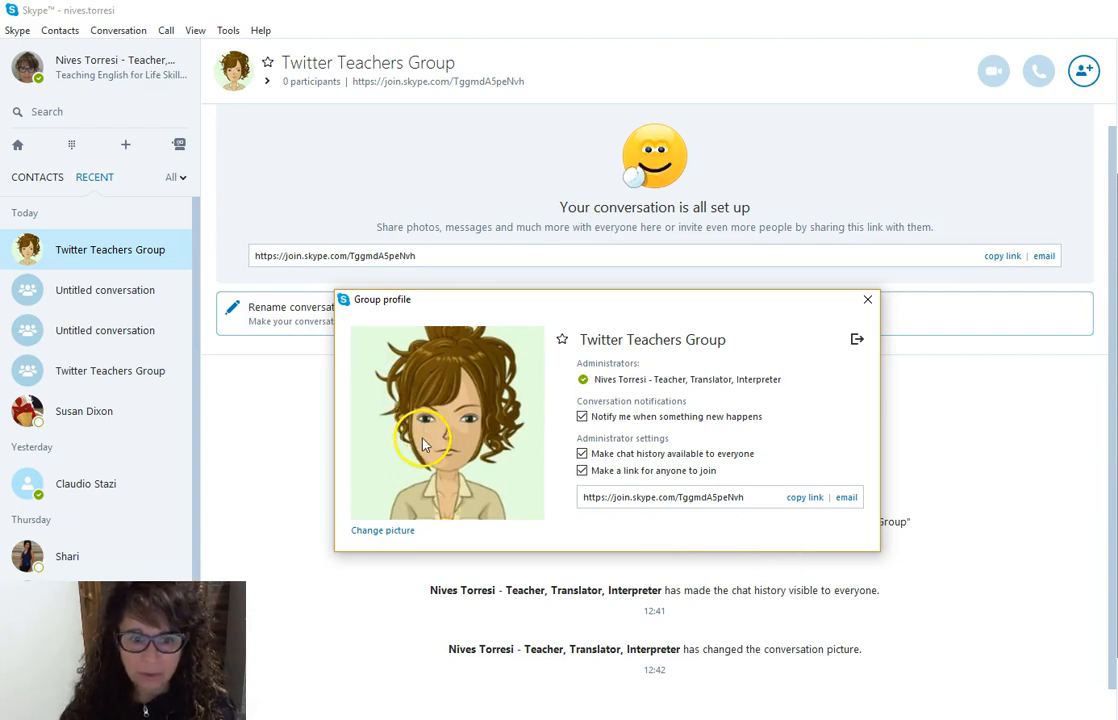
pyautogui.moveTo(416, 482)
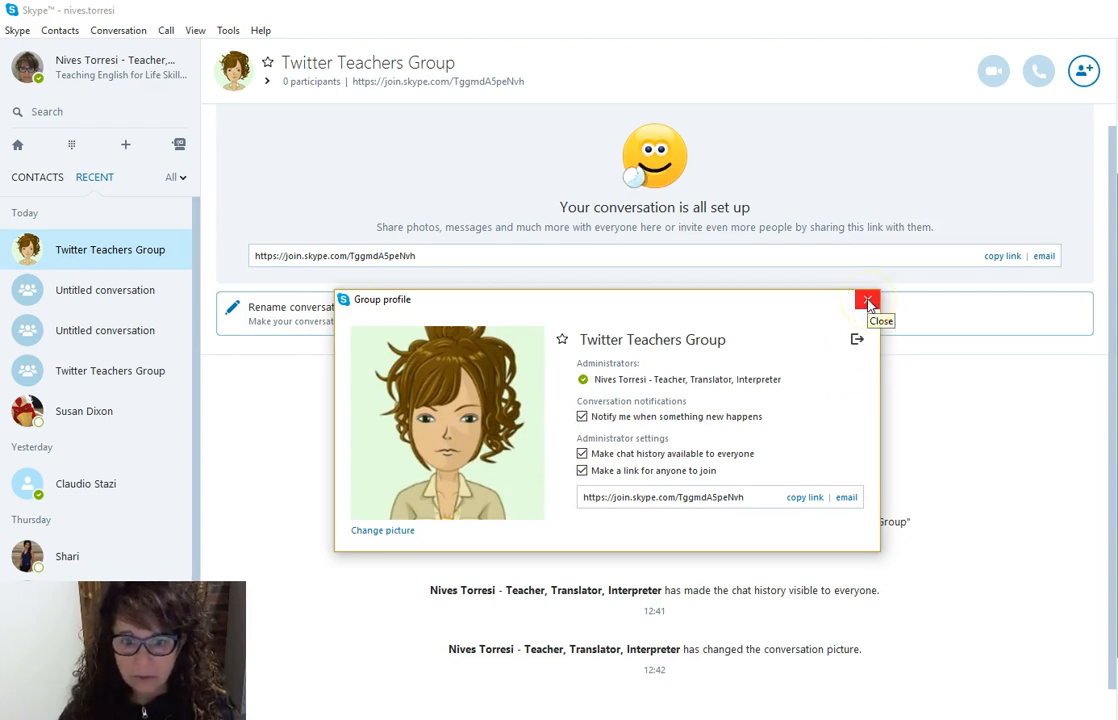
# Step: Close the group profile and copy the conversation's join link
pyautogui.click(868, 300)
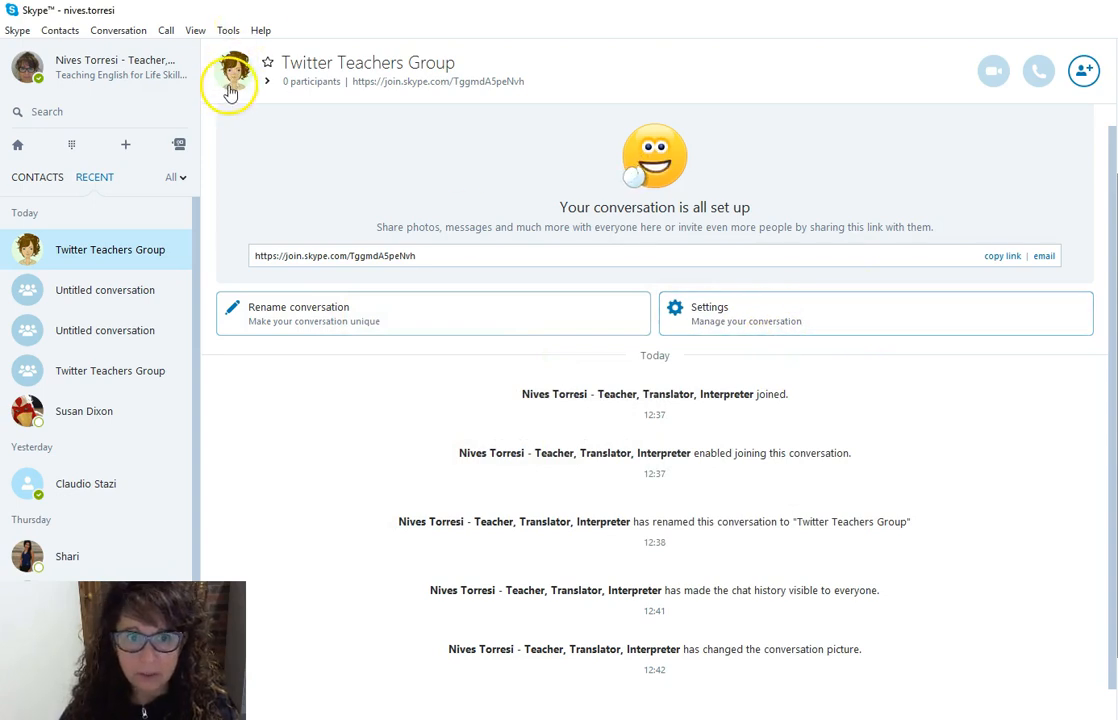
pyautogui.moveTo(310, 90)
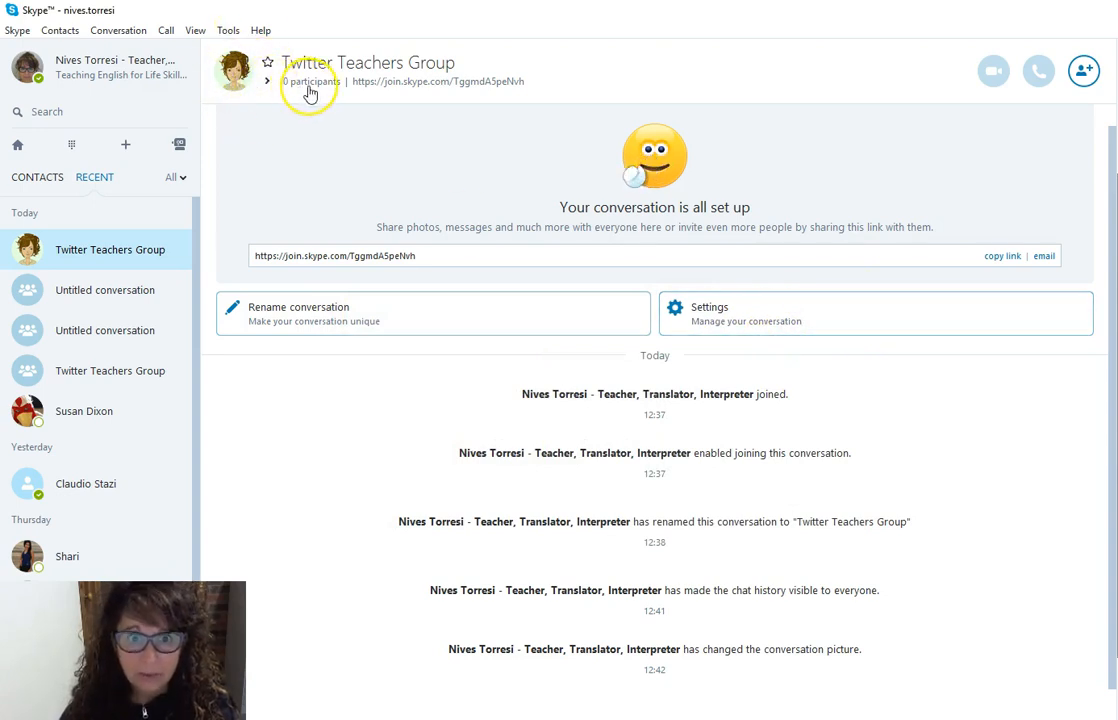
pyautogui.moveTo(312, 338)
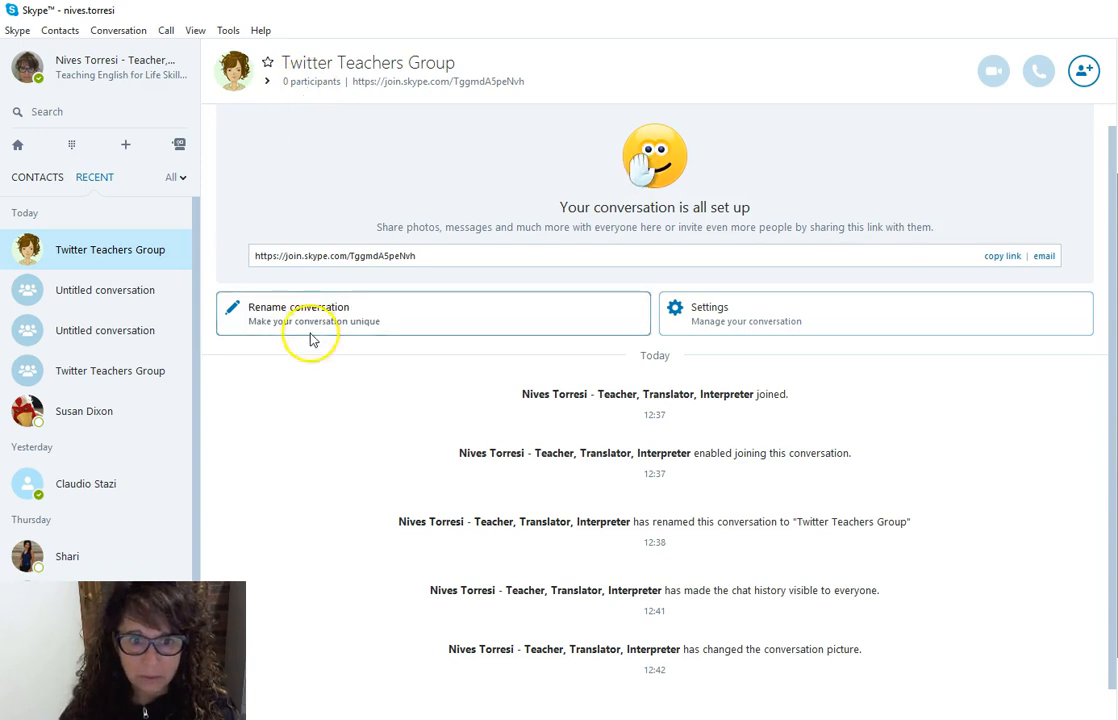
pyautogui.moveTo(312, 332)
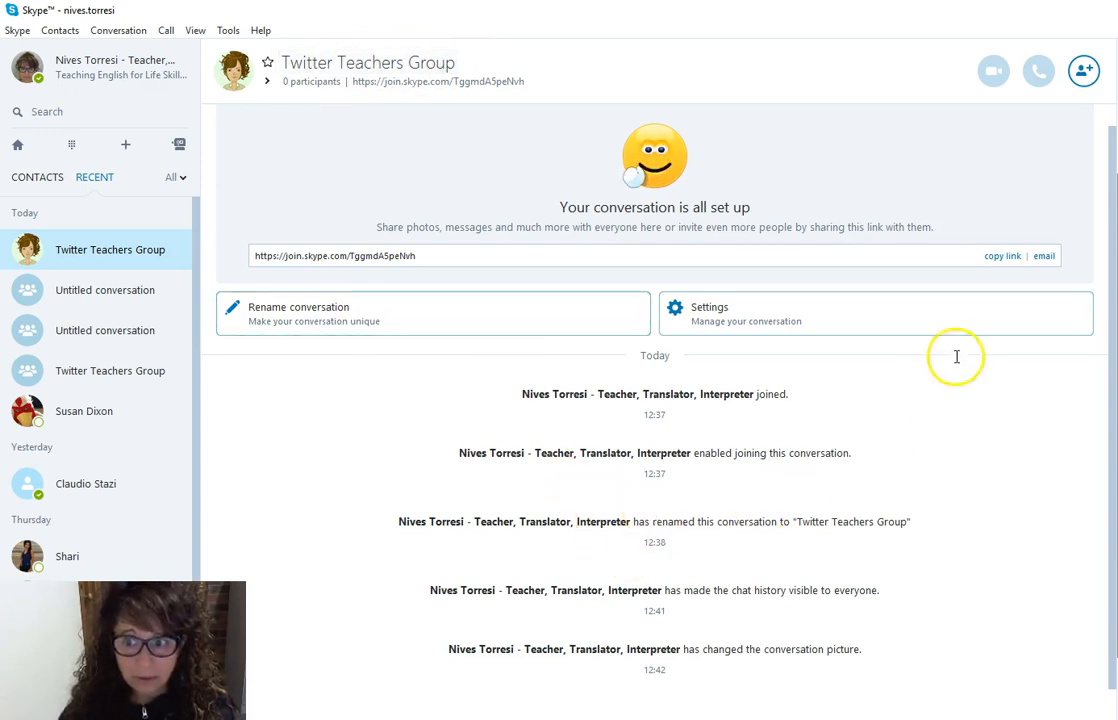
pyautogui.click(1000, 256)
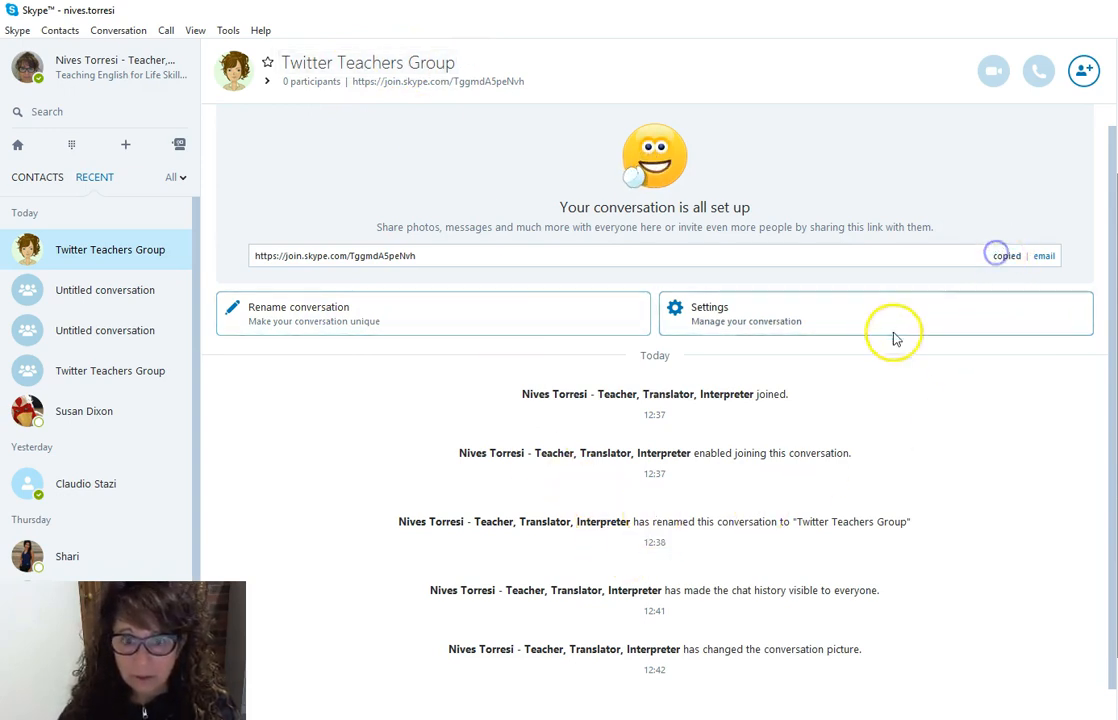